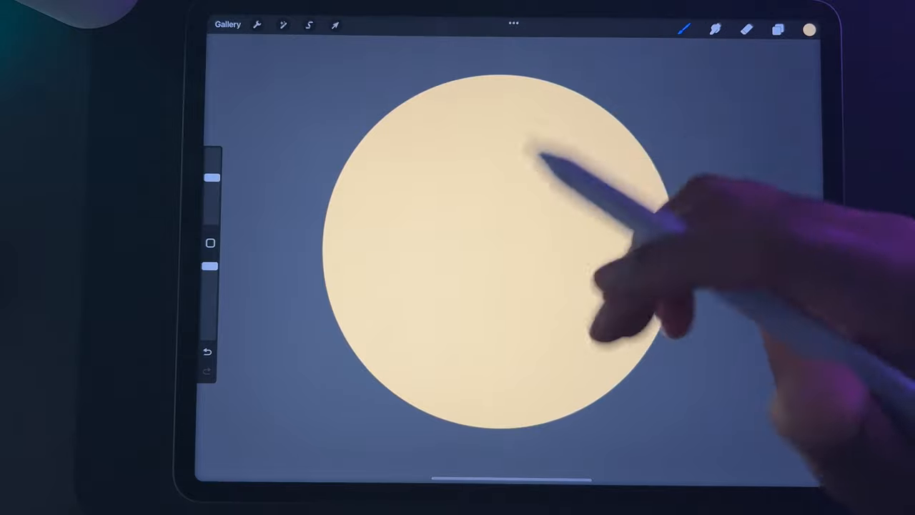
# Hide Layer 2's cream circle, leaving only the blue-gray background visible.
pyautogui.click(778, 29)
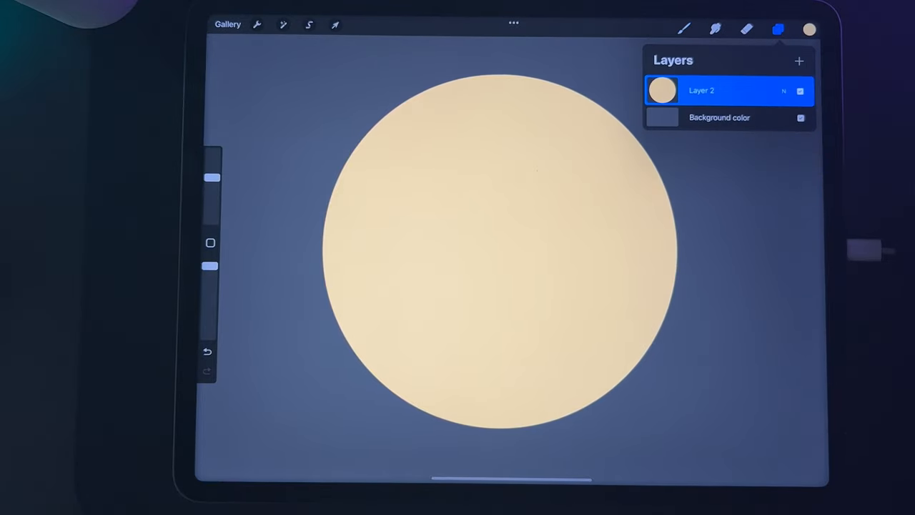
pyautogui.click(800, 91)
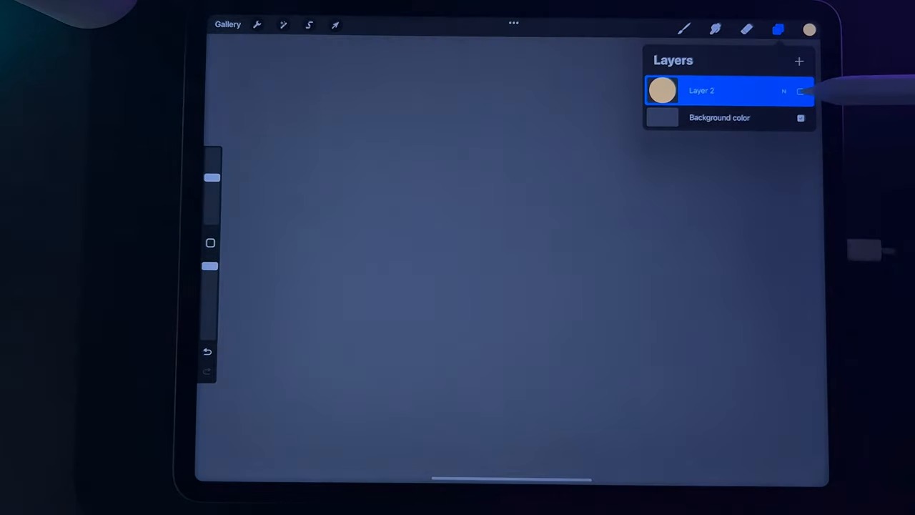
pyautogui.click(701, 90)
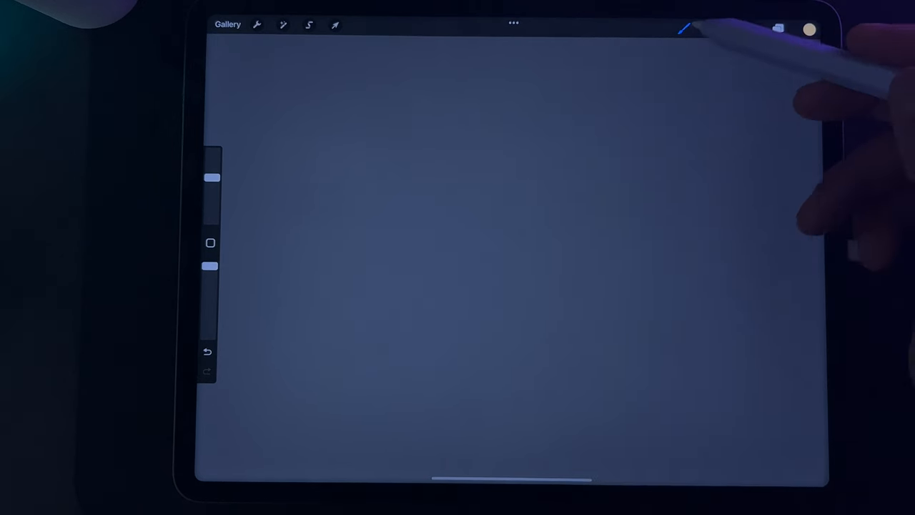
# Turn Layer 2's visibility back on so the cream circle reappears.
pyautogui.click(778, 28)
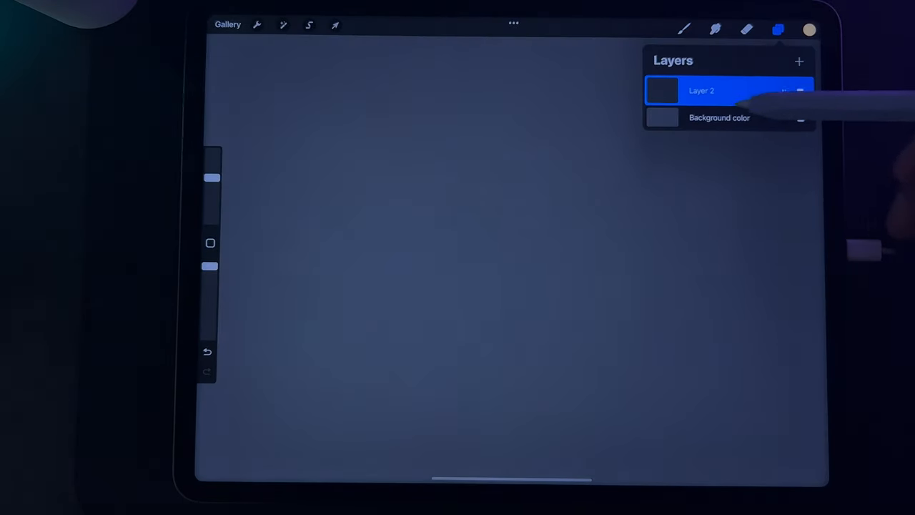
pyautogui.click(683, 30)
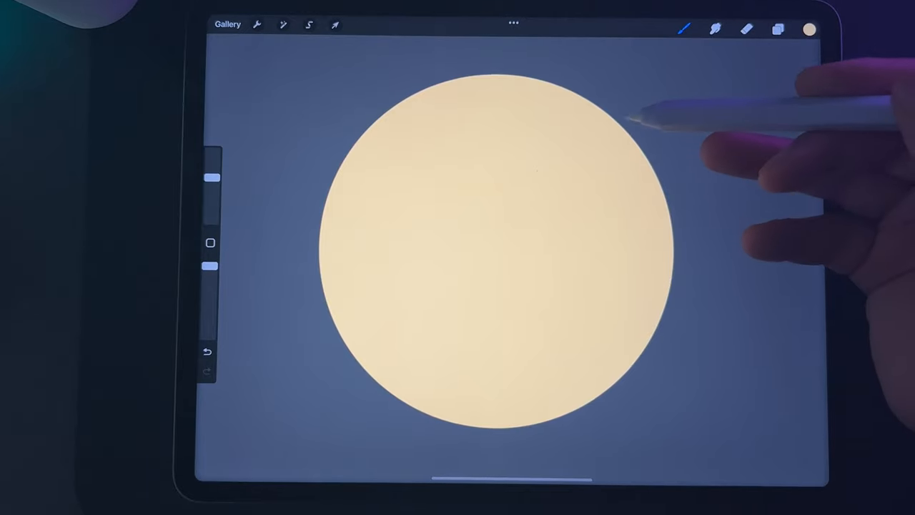
# View the current cream colour in Colors, then select Layer 2 in Layers.
pyautogui.click(809, 29)
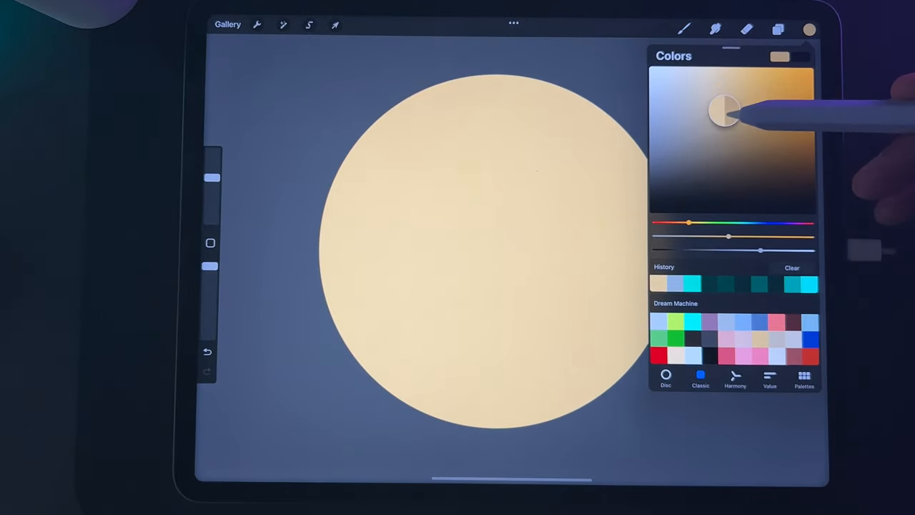
pyautogui.click(778, 29)
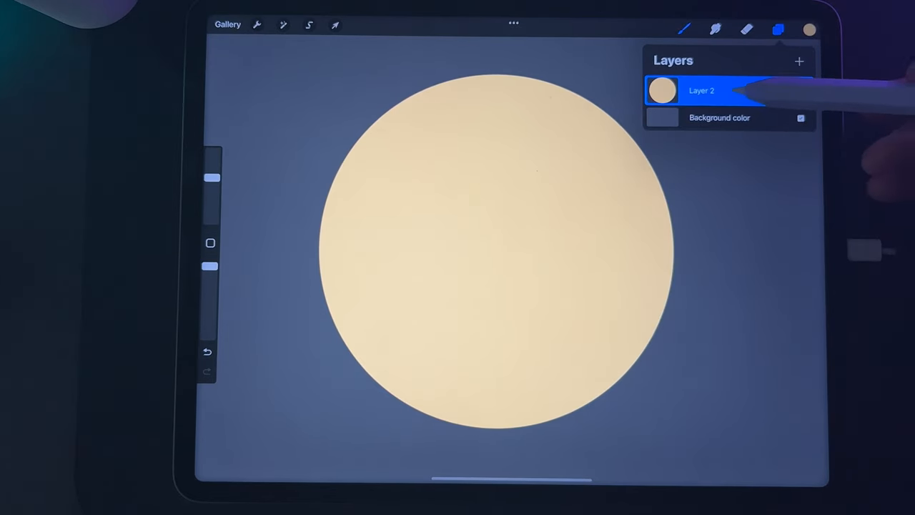
pyautogui.click(701, 91)
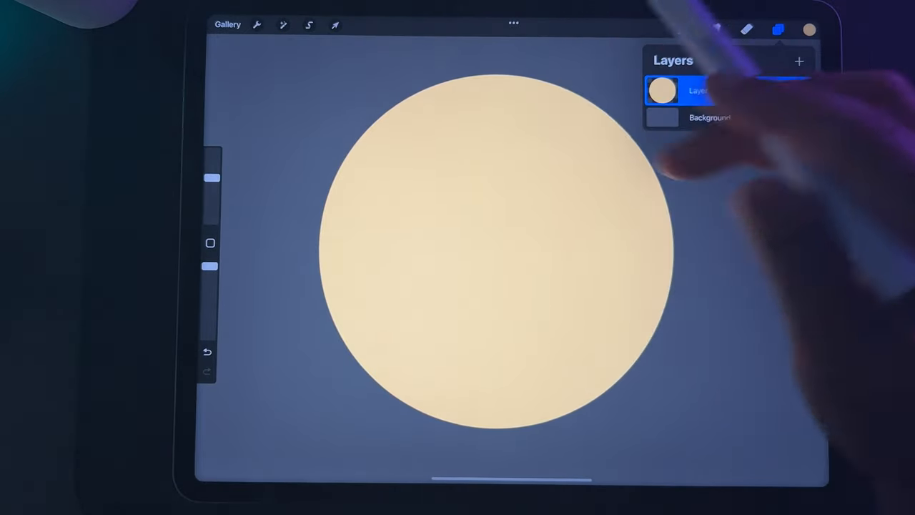
# Choose Disney Airbrush from the DFD Disney brush set after checking Colors.
pyautogui.click(684, 29)
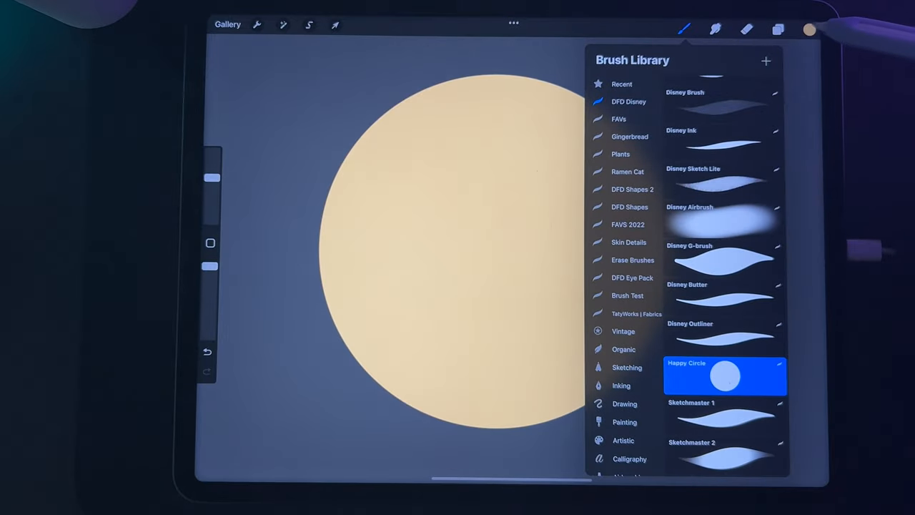
pyautogui.click(808, 29)
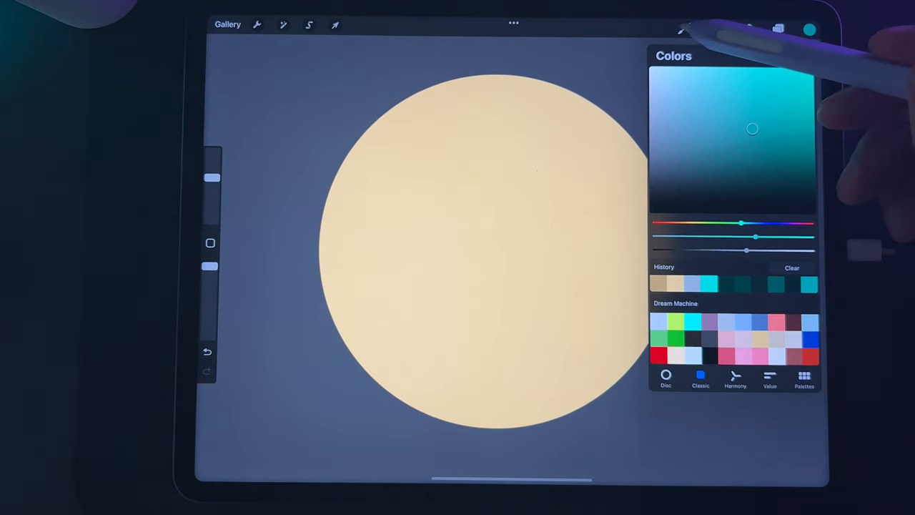
pyautogui.click(683, 28)
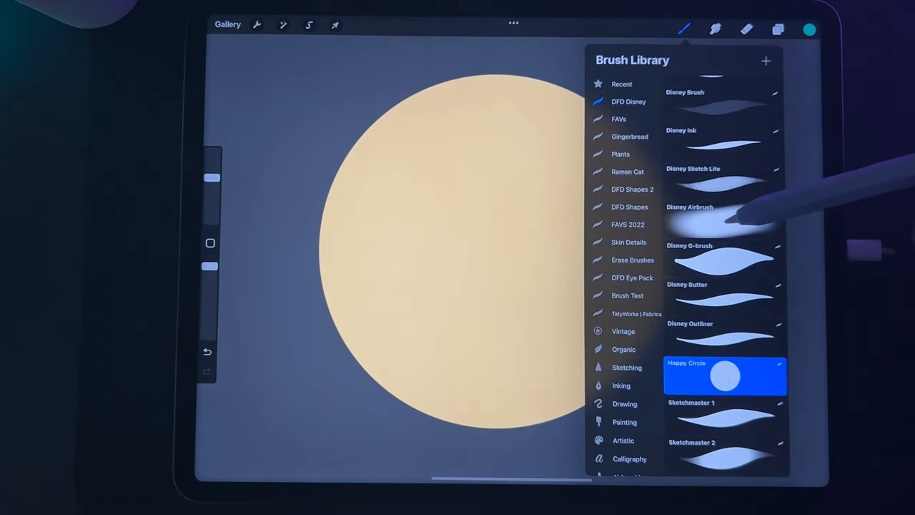
pyautogui.click(722, 218)
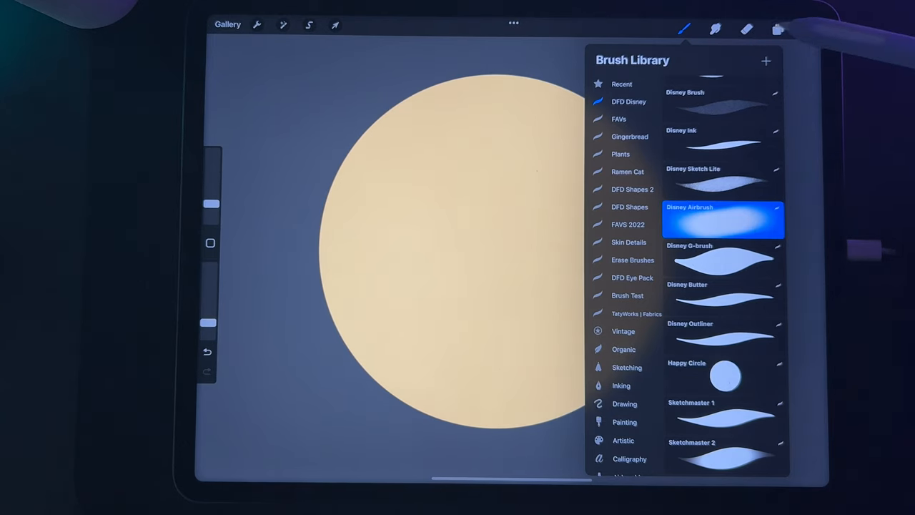
pyautogui.click(778, 29)
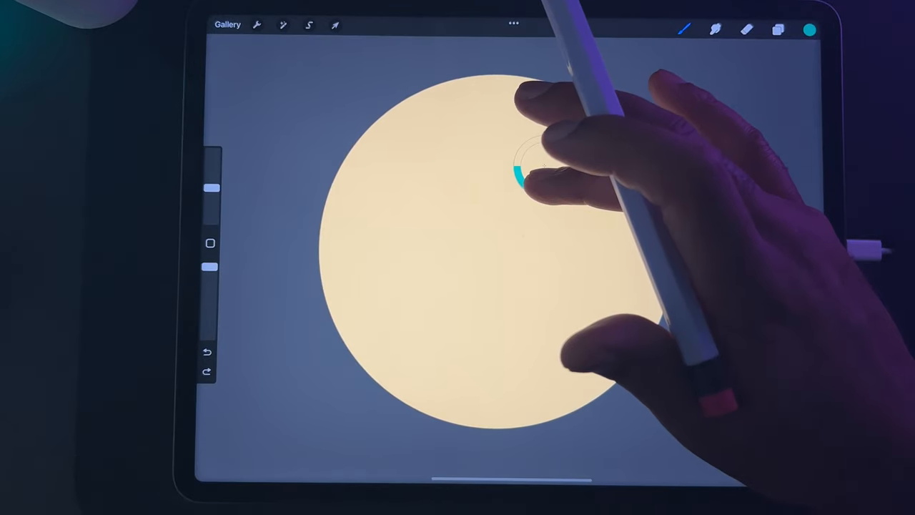
# Pick a warm tan shading colour while keeping Disney Airbrush as the brush.
pyautogui.click(809, 29)
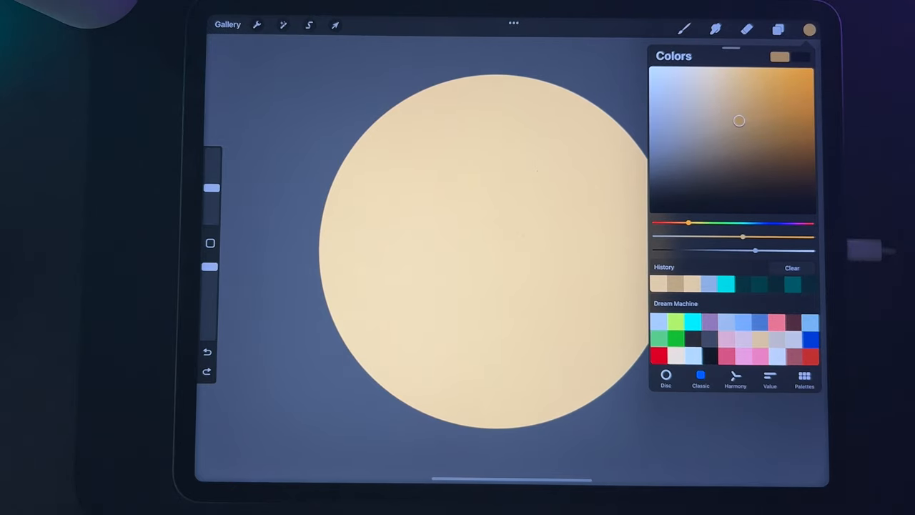
pyautogui.click(683, 29)
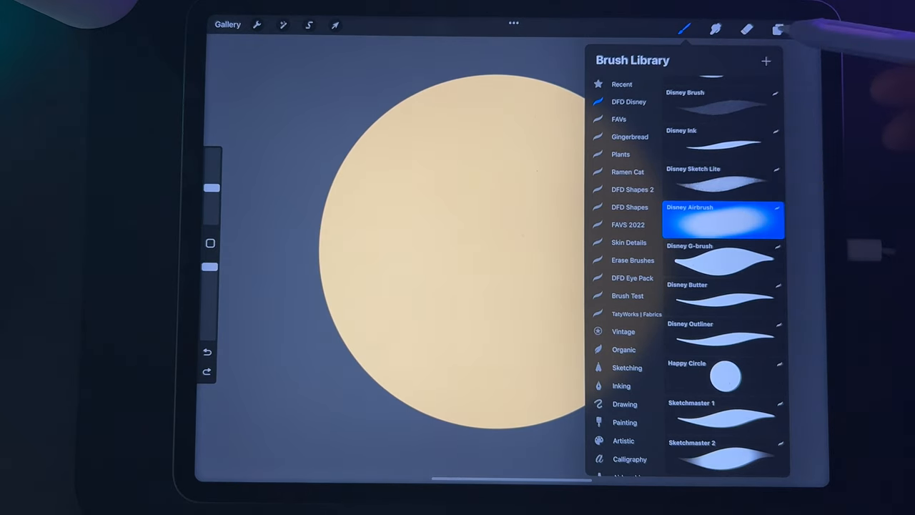
pyautogui.click(778, 29)
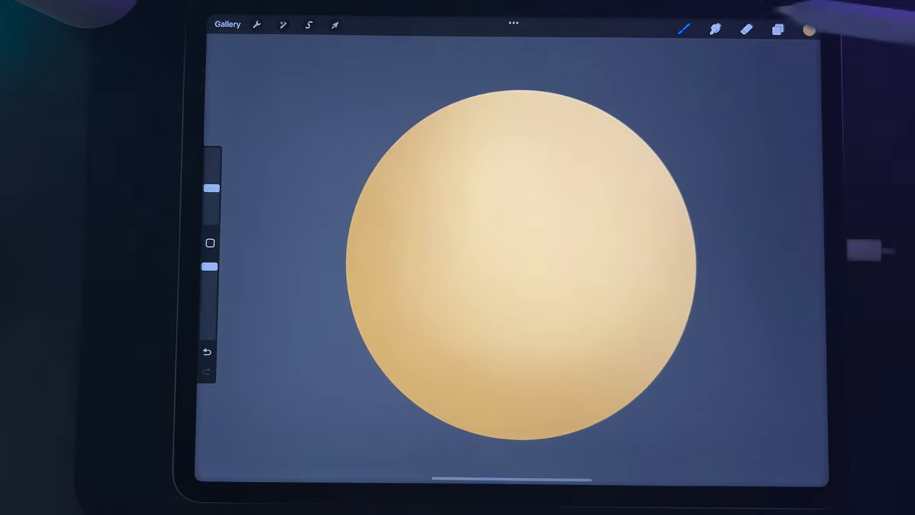
# Pick a darker tan for the sphere's lower-edge shadow.
pyautogui.click(809, 30)
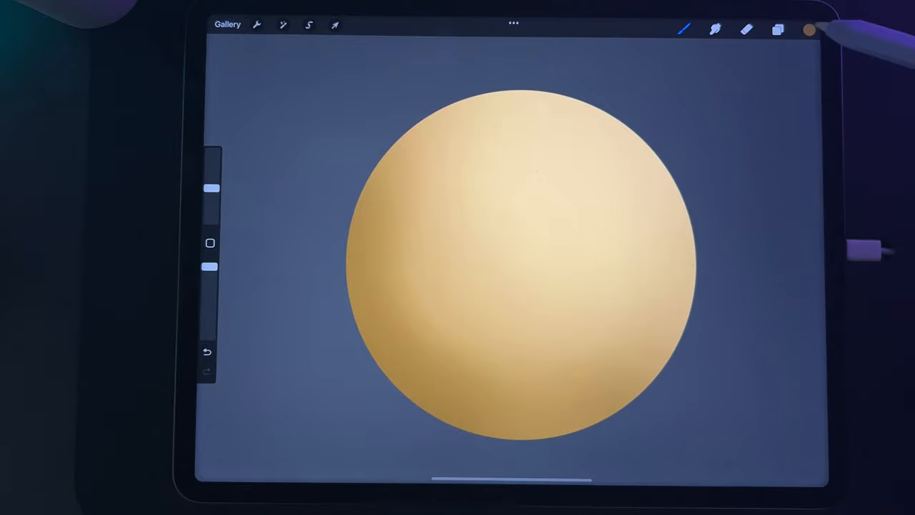
# Choose a deeper shadow shade and bring up the brush collection.
pyautogui.click(809, 30)
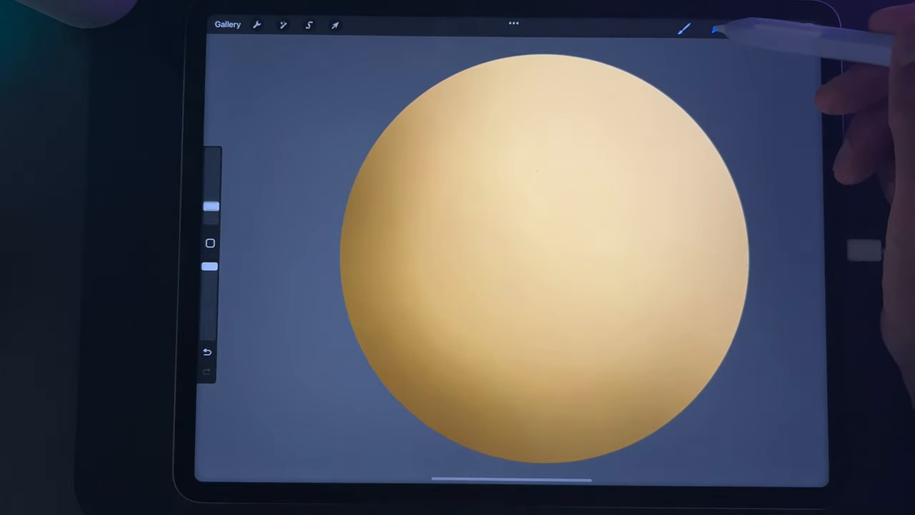
pyautogui.click(715, 29)
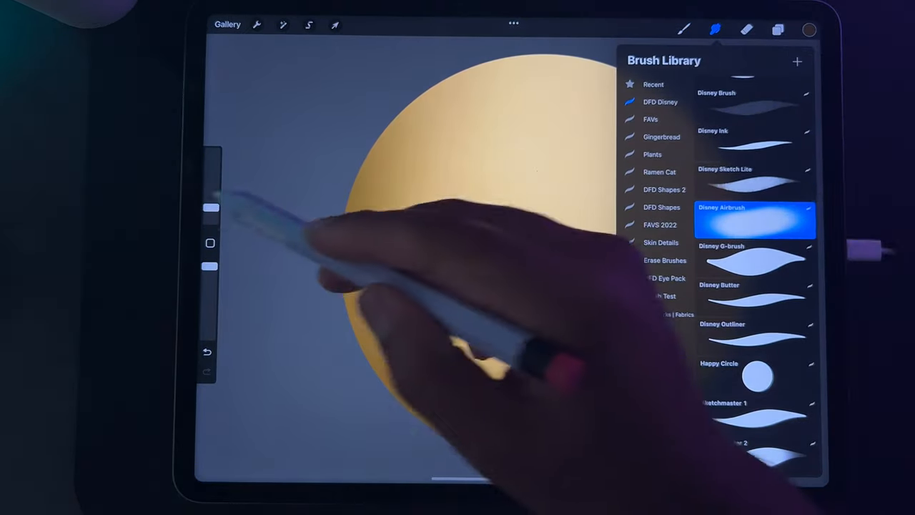
# Select Disney Airbrush for blending the tan shading.
pyautogui.click(714, 29)
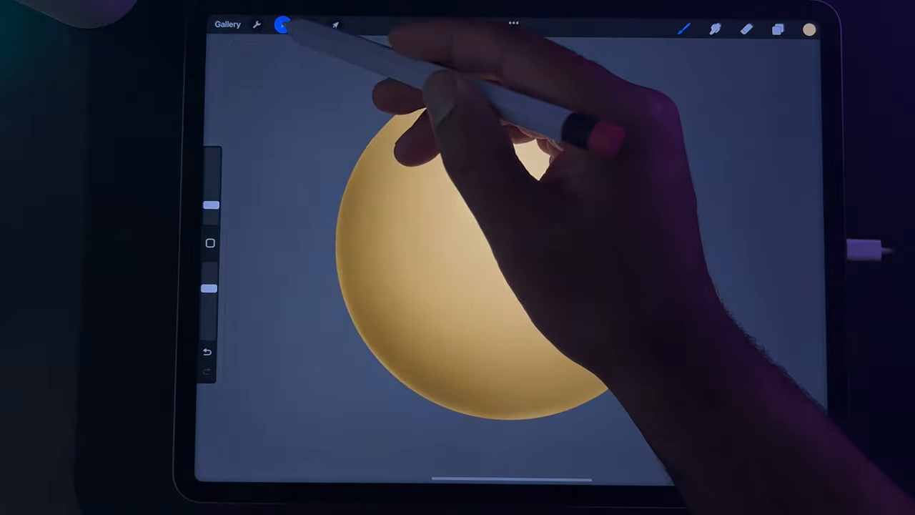
# Operate the top toolbar while refining the sphere's soft highlight blend.
pyautogui.click(283, 24)
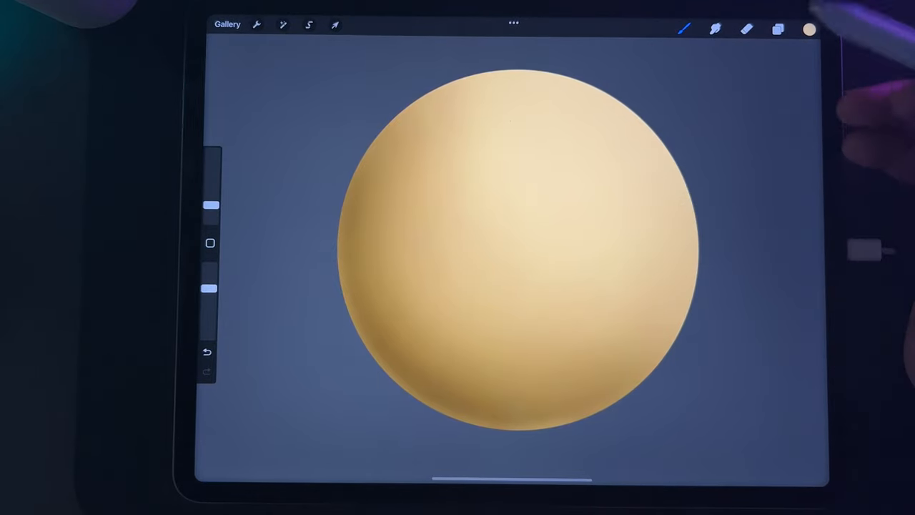
# Duplicate Layer 2, shrink the copy and move it onto the big sphere's upper right.
pyautogui.click(778, 28)
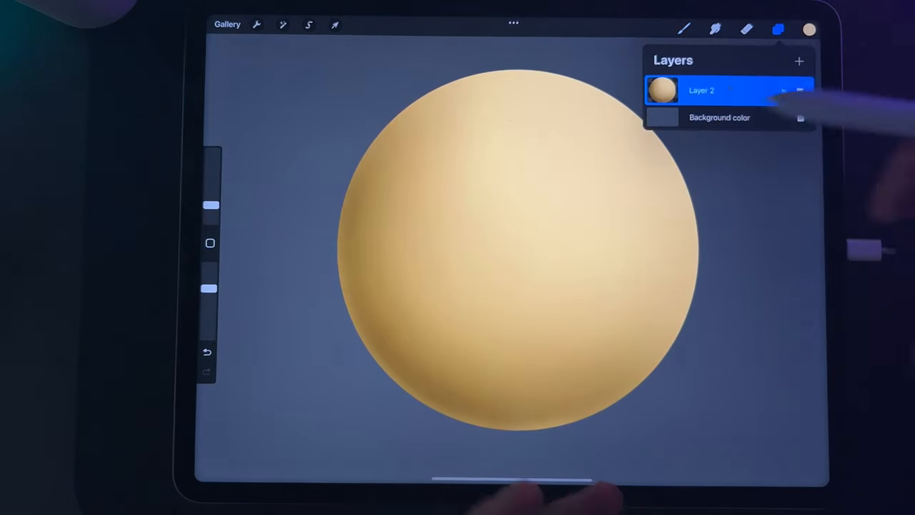
pyautogui.click(799, 60)
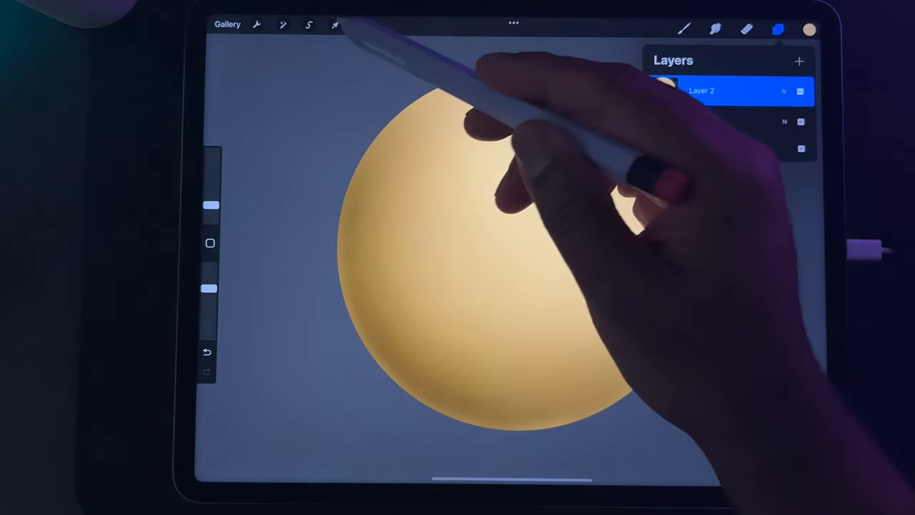
pyautogui.click(336, 24)
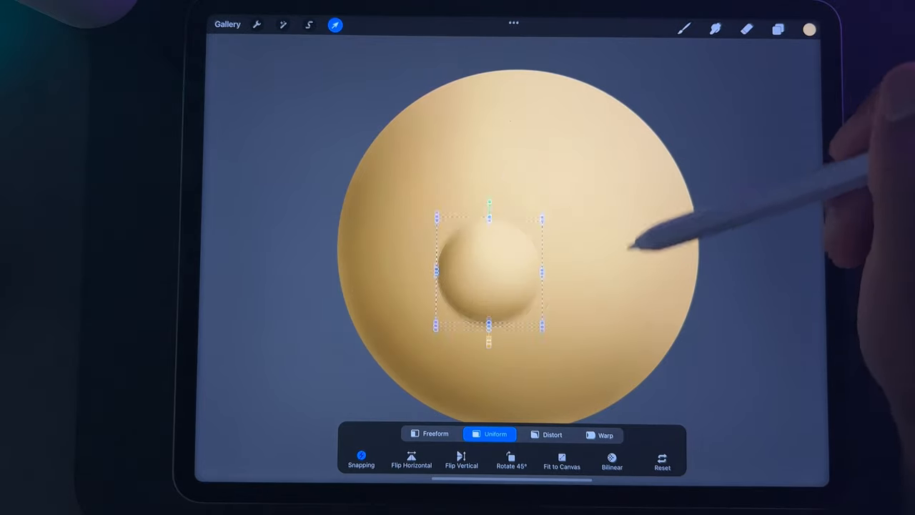
pyautogui.moveTo(489, 275); pyautogui.dragTo(529, 186)
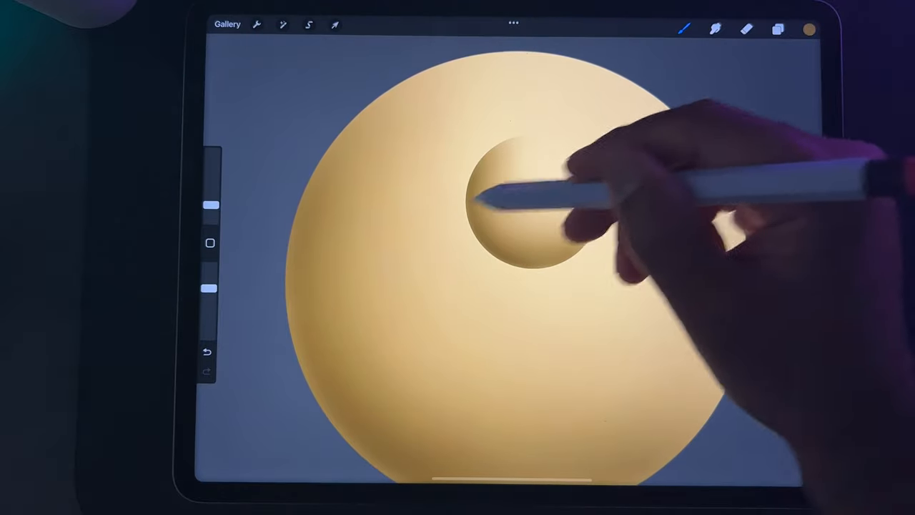
# Add a new Layer 3 for the shadow and select the Disney Airbrush.
pyautogui.click(778, 29)
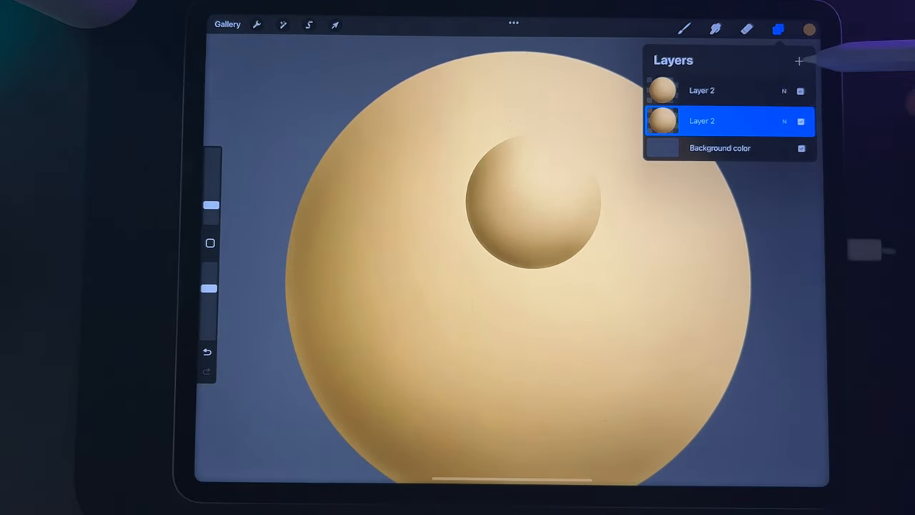
pyautogui.click(799, 60)
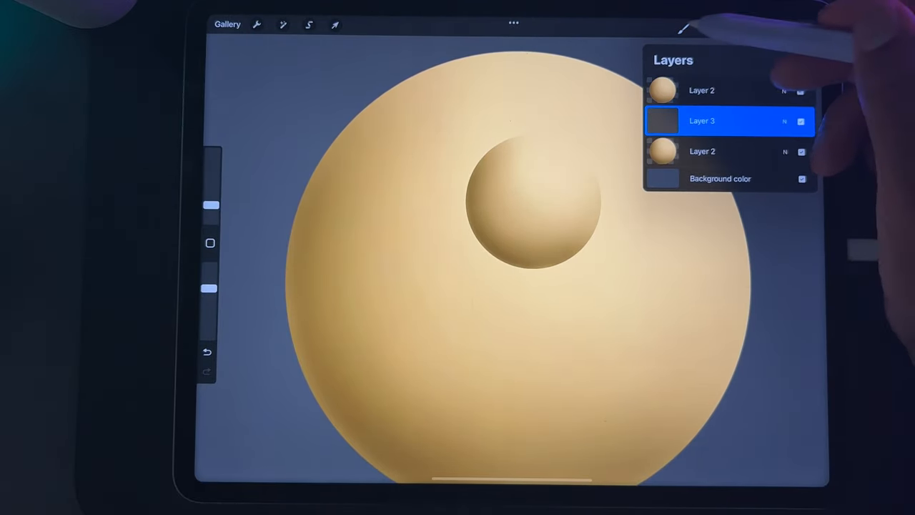
pyautogui.click(683, 29)
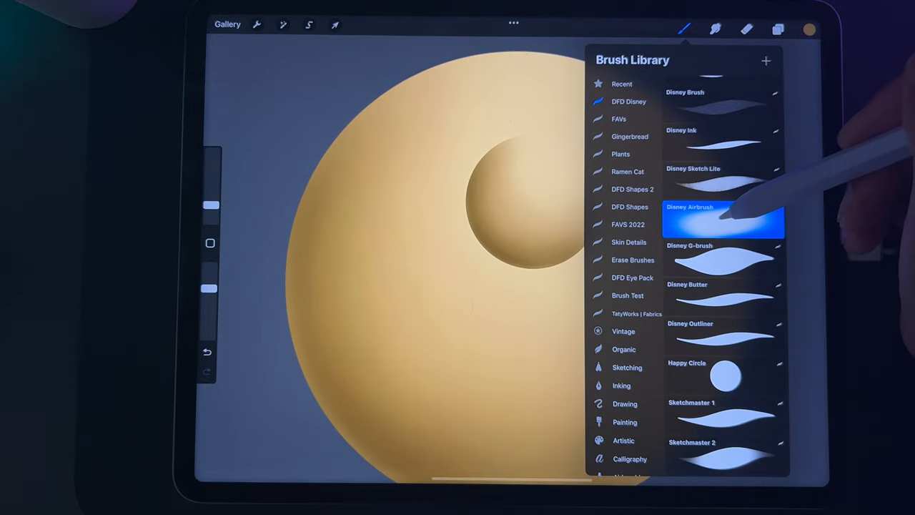
pyautogui.click(722, 218)
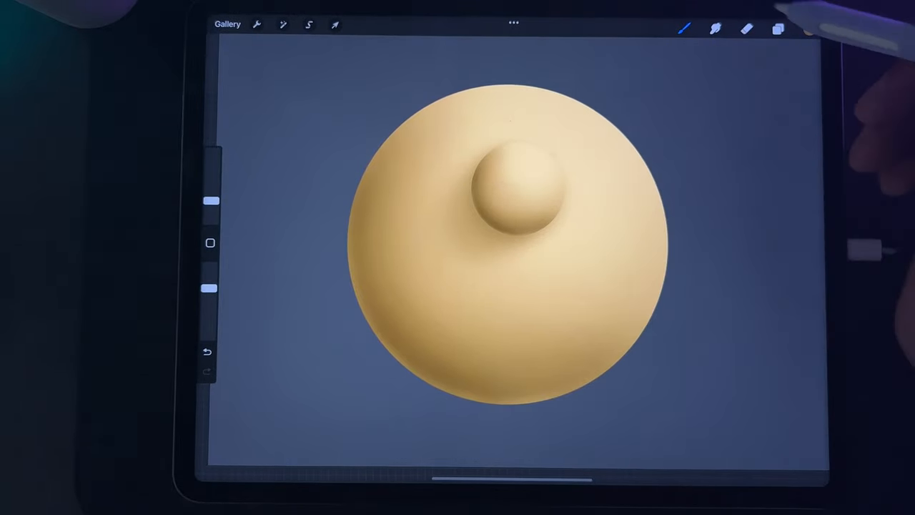
# Switch to the small sphere's Layer 2 and pick a near-white highlight colour.
pyautogui.click(778, 28)
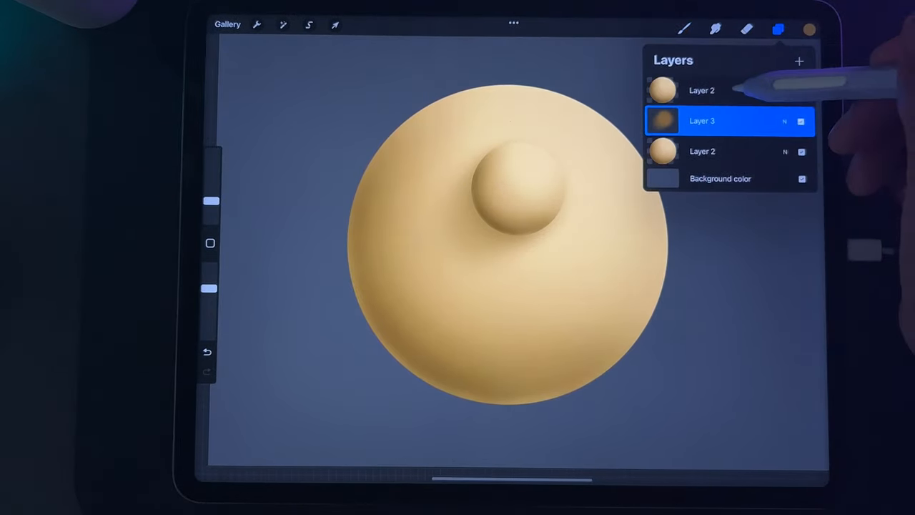
pyautogui.click(702, 90)
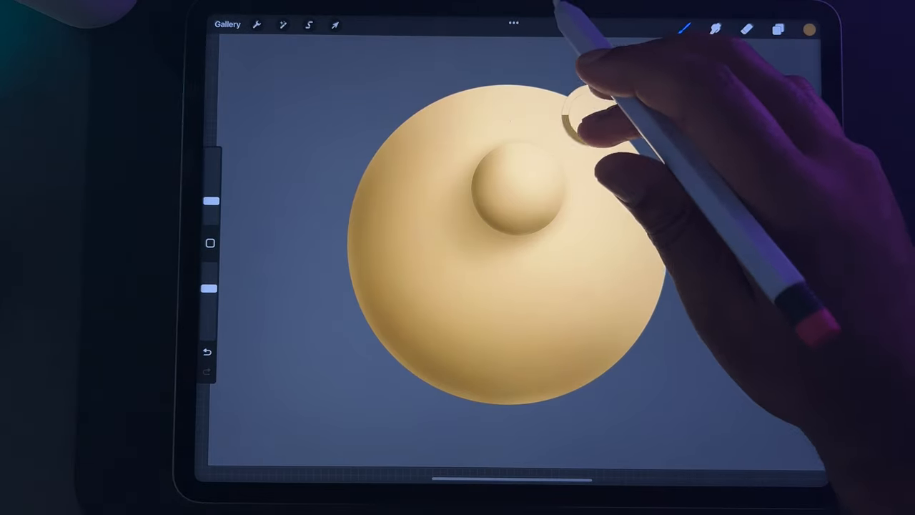
pyautogui.click(809, 29)
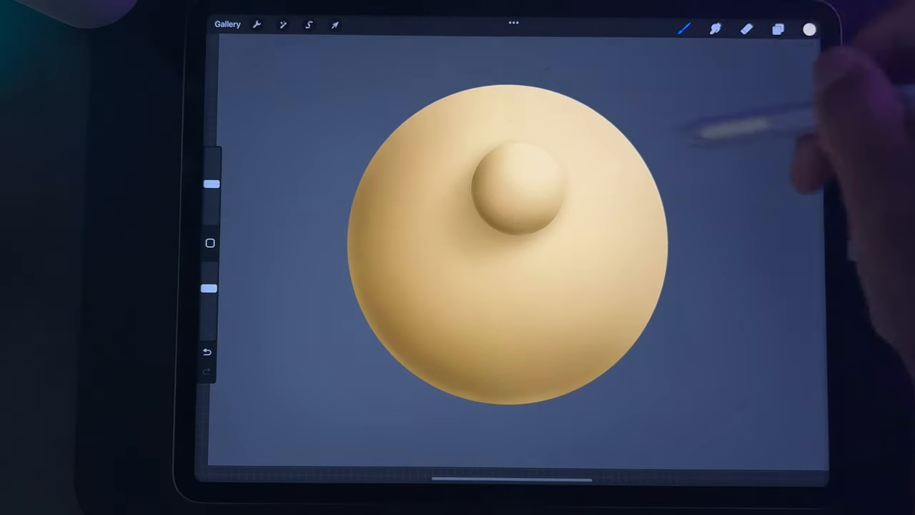
pyautogui.click(808, 28)
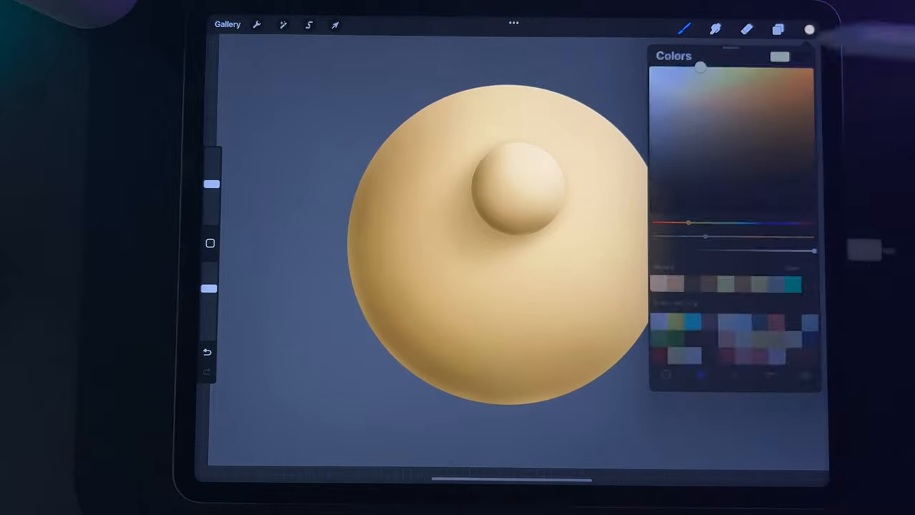
pyautogui.click(683, 30)
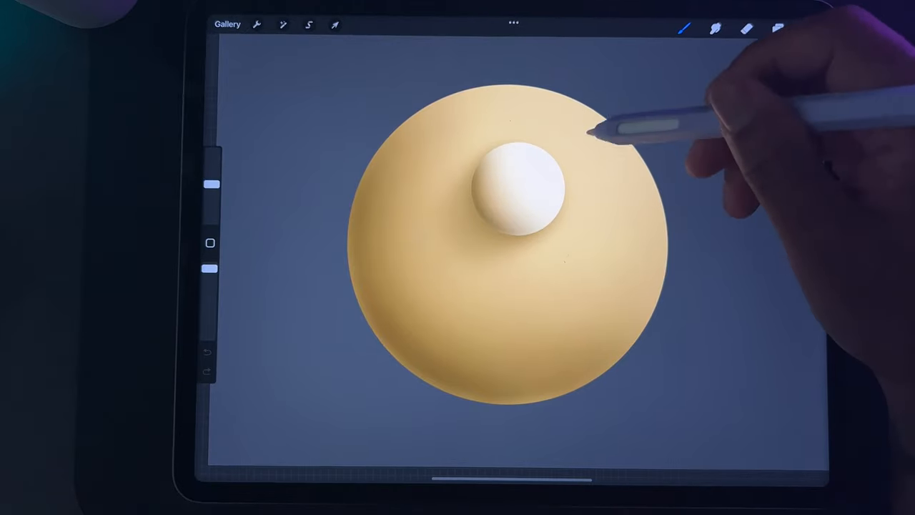
pyautogui.click(778, 29)
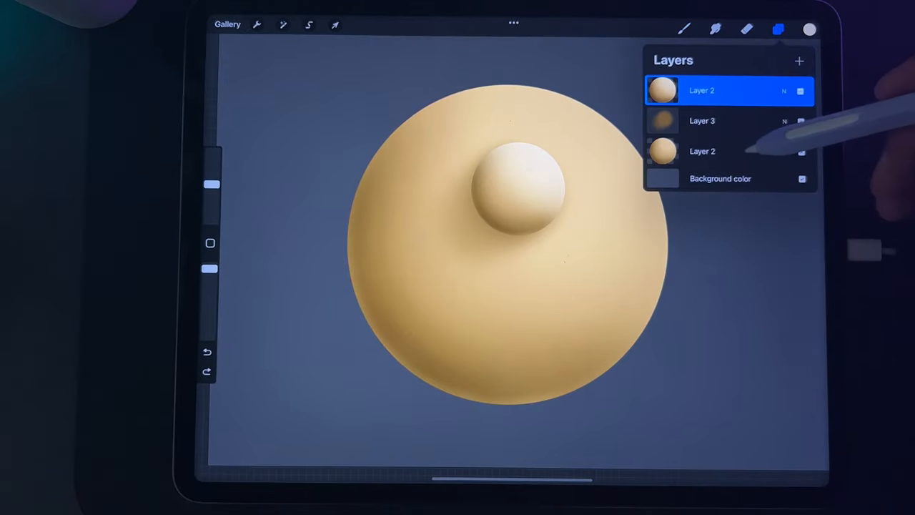
# Activate the Selection tool in Freehand mode over the stacked spheres.
pyautogui.click(800, 150)
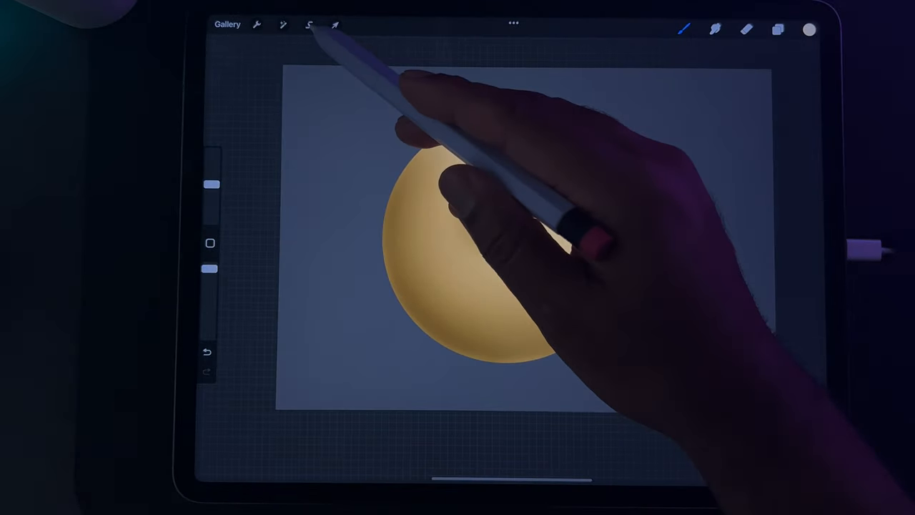
pyautogui.click(309, 25)
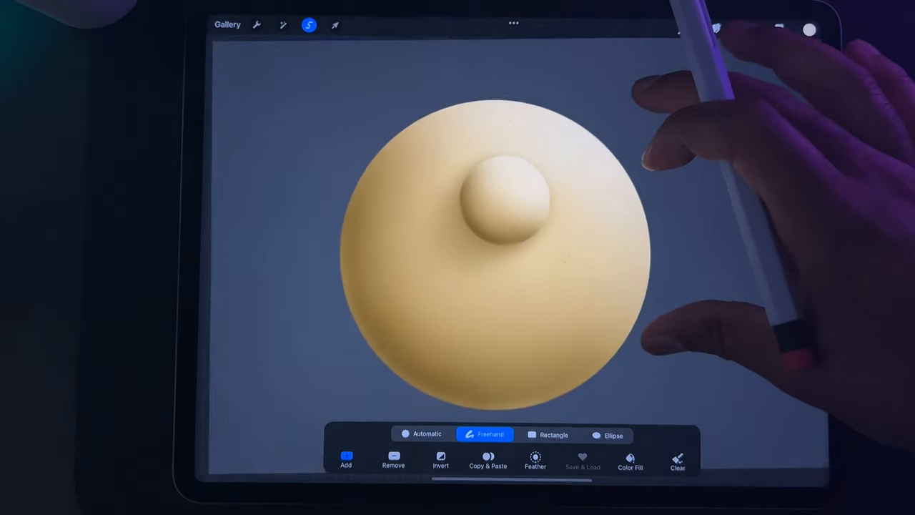